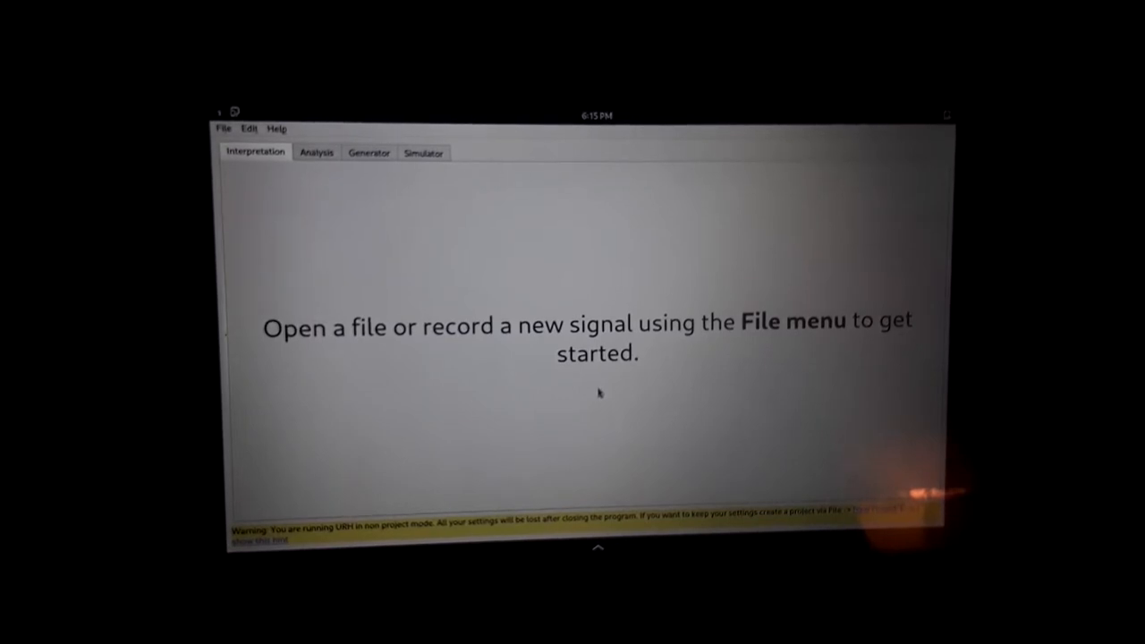
# Step: Configure the Spectrum Analyzer with the RTL-SDR at 915 MHz and detect its device identifier
pyautogui.click(222, 129)
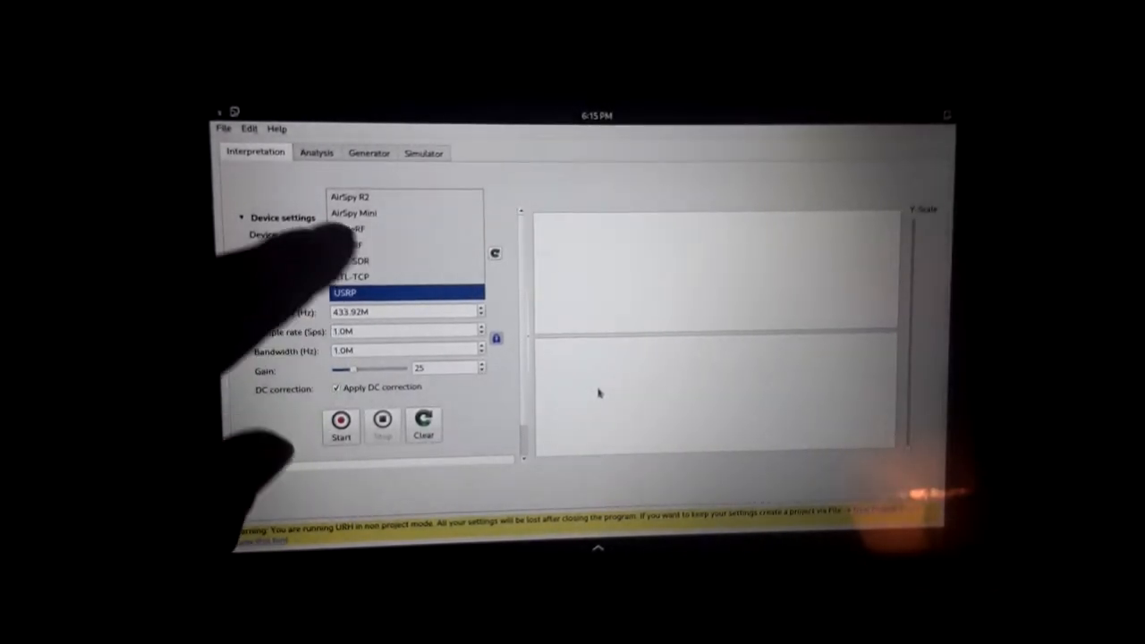
pyautogui.click(349, 243)
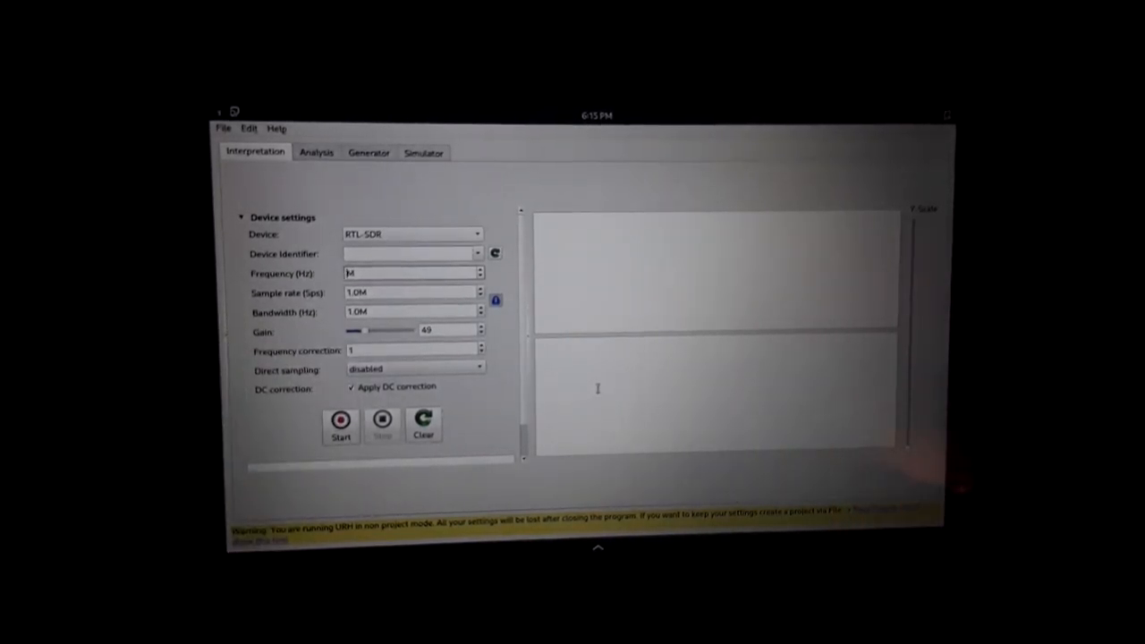
pyautogui.write('915')
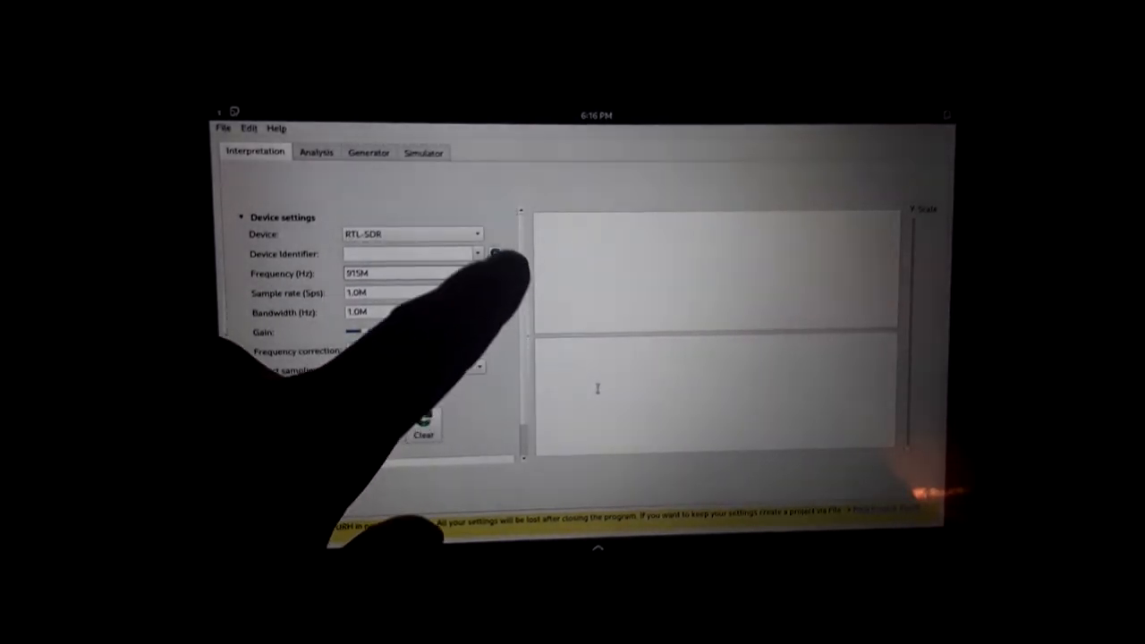
pyautogui.click(499, 254)
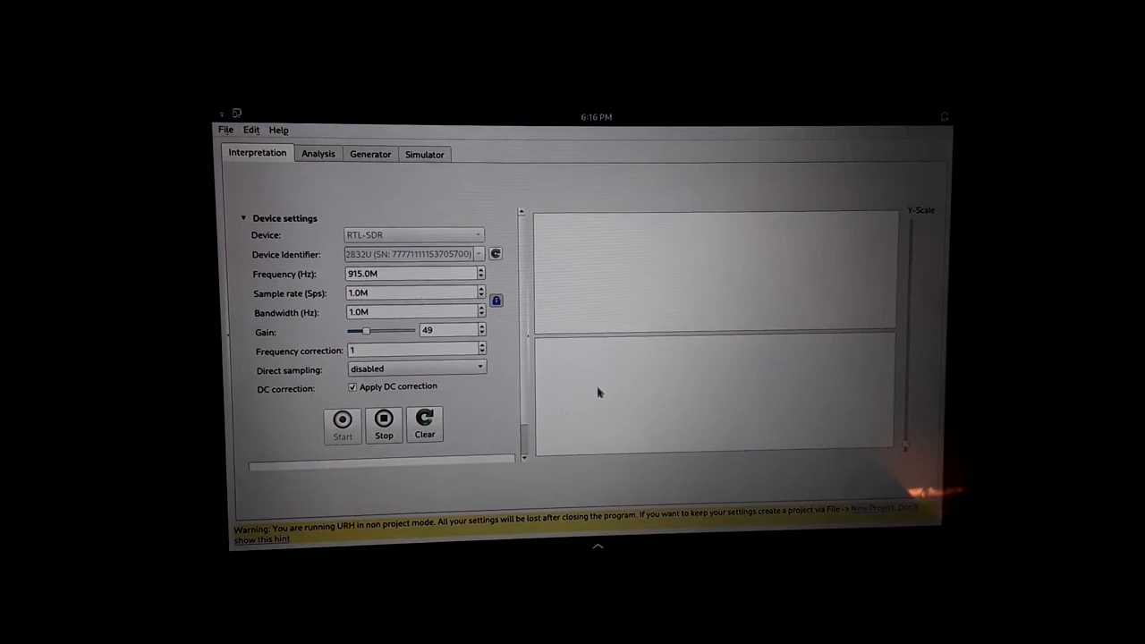
# Step: Start the live 915 MHz spectrum capture, watch it, then stop it
pyautogui.click(343, 426)
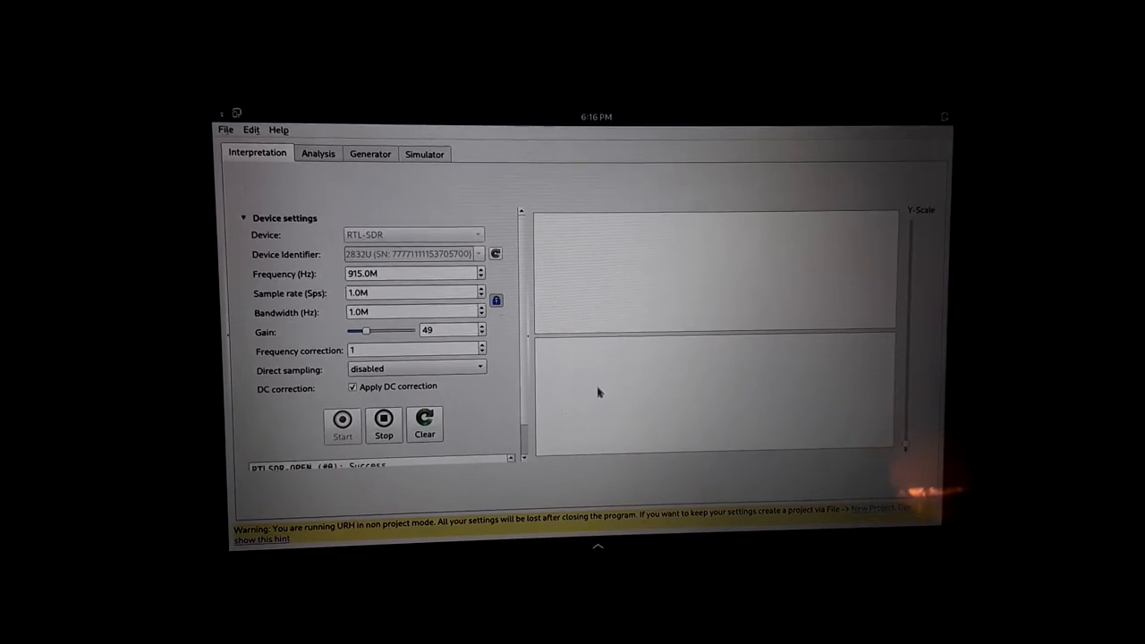
pyautogui.click(344, 426)
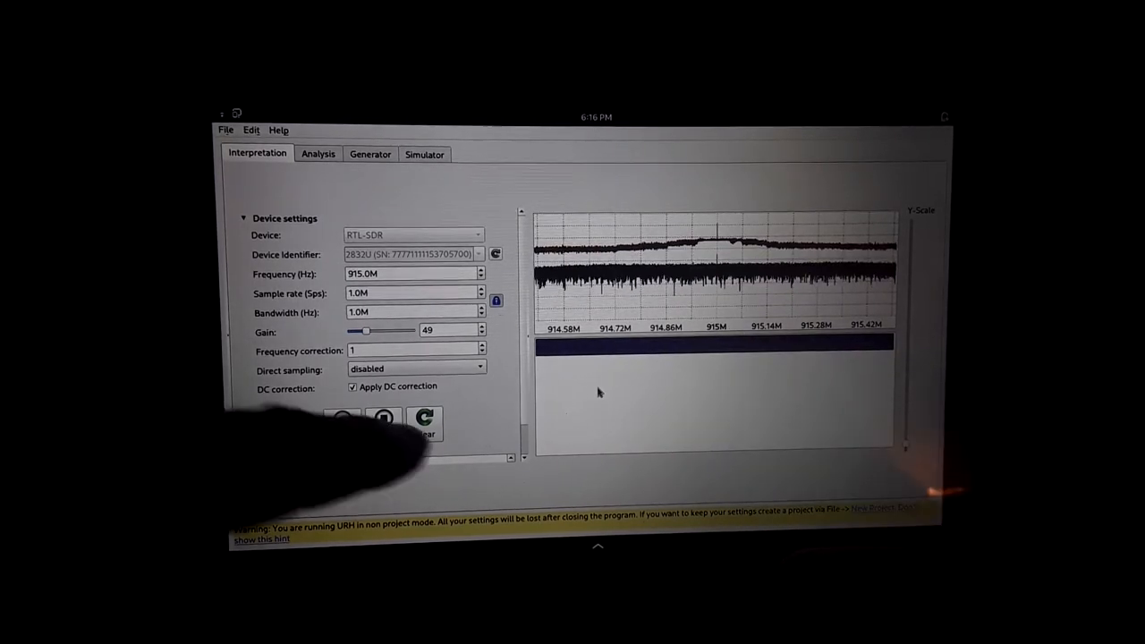
pyautogui.click(342, 420)
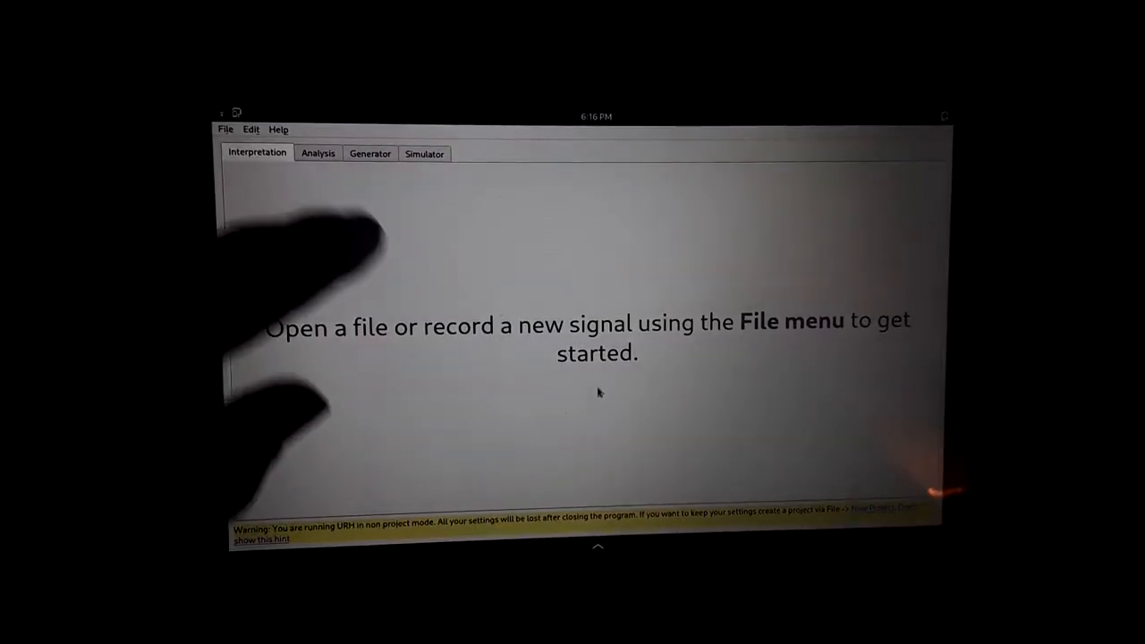
# Step: Set up Sniff protocol on the detected RTL-SDR at 915 MHz with FSK, NRZ and bit view
pyautogui.click(225, 129)
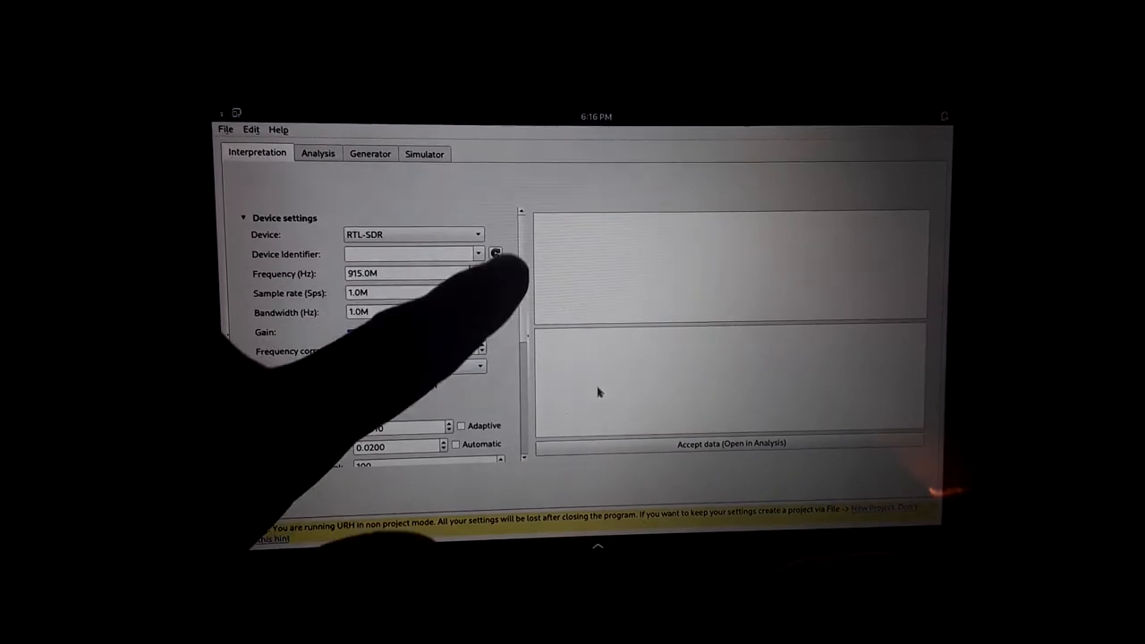
pyautogui.click(494, 254)
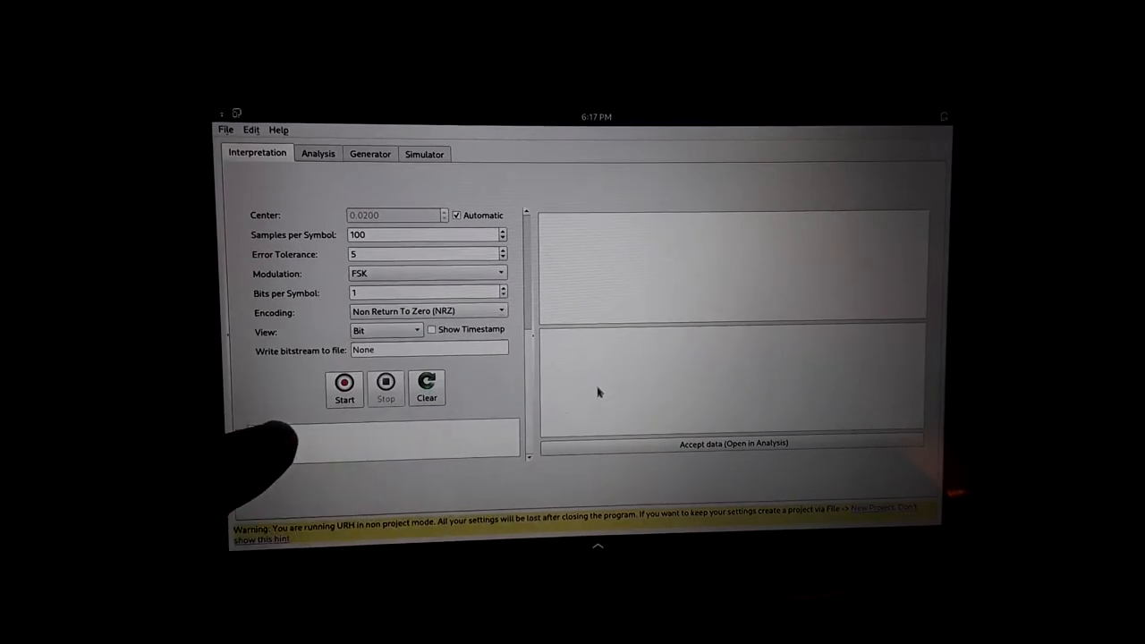
# Step: Sniff the 915 MHz transmission and accept the captured data into the project
pyautogui.click(343, 386)
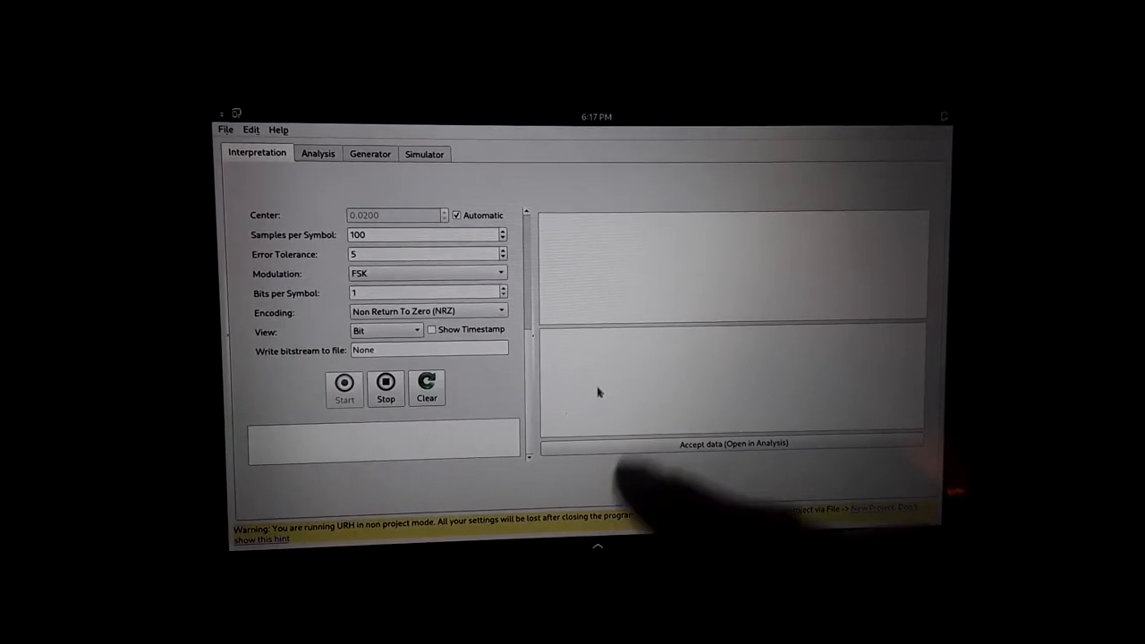
pyautogui.click(343, 388)
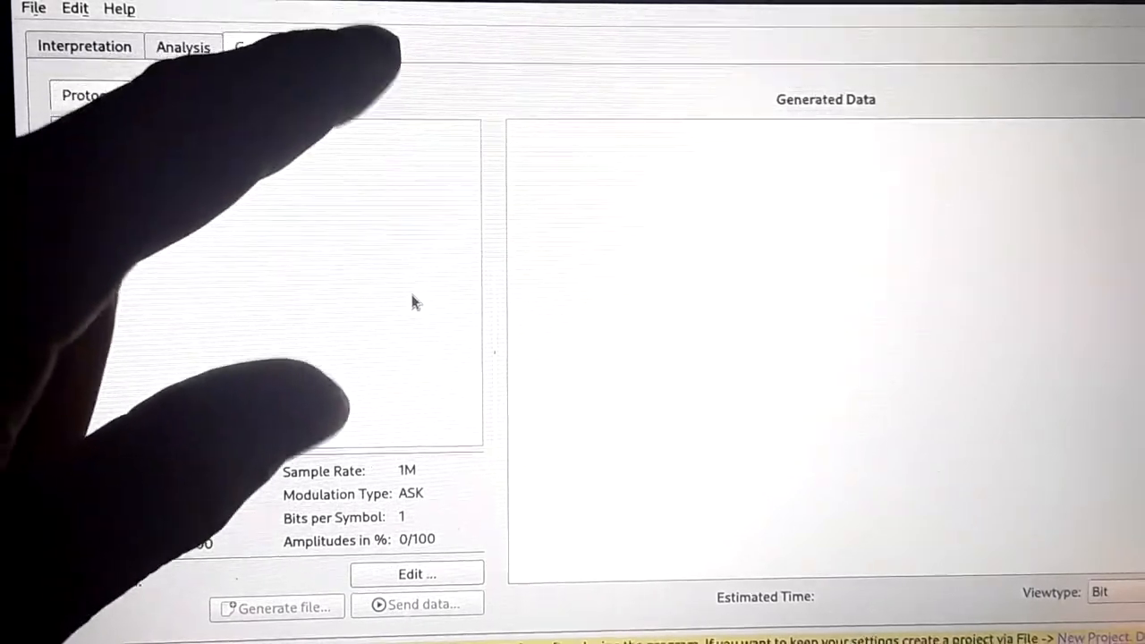
# Step: Pass through Simulator and Analysis to the Interpretation view showing 'lorashort' as bits
pyautogui.click(356, 48)
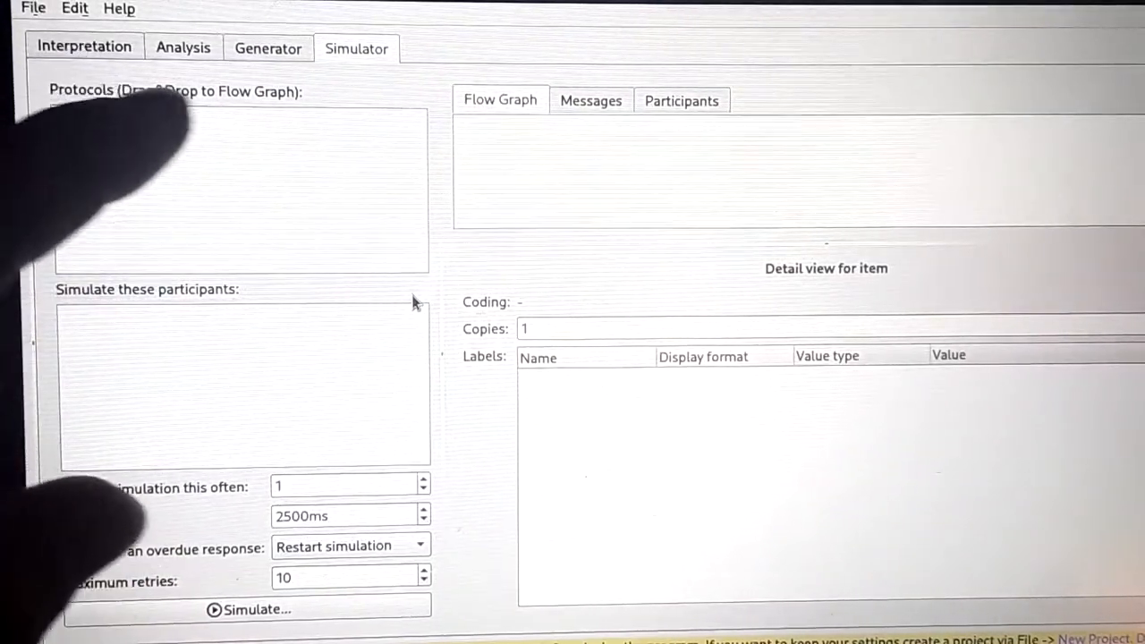
pyautogui.click(182, 48)
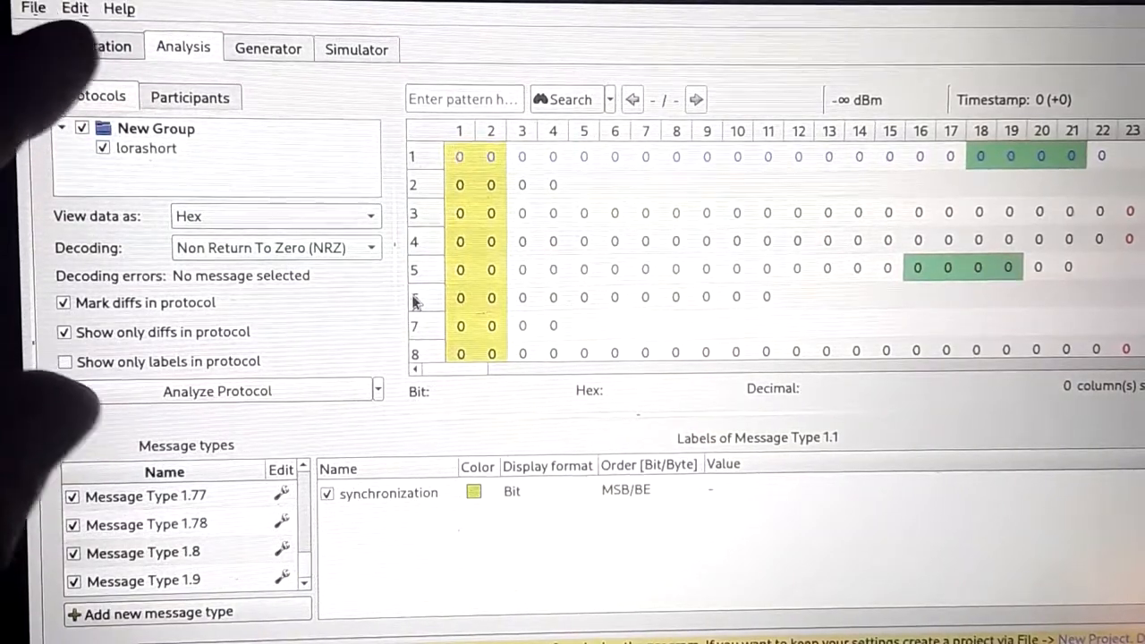
pyautogui.click(85, 45)
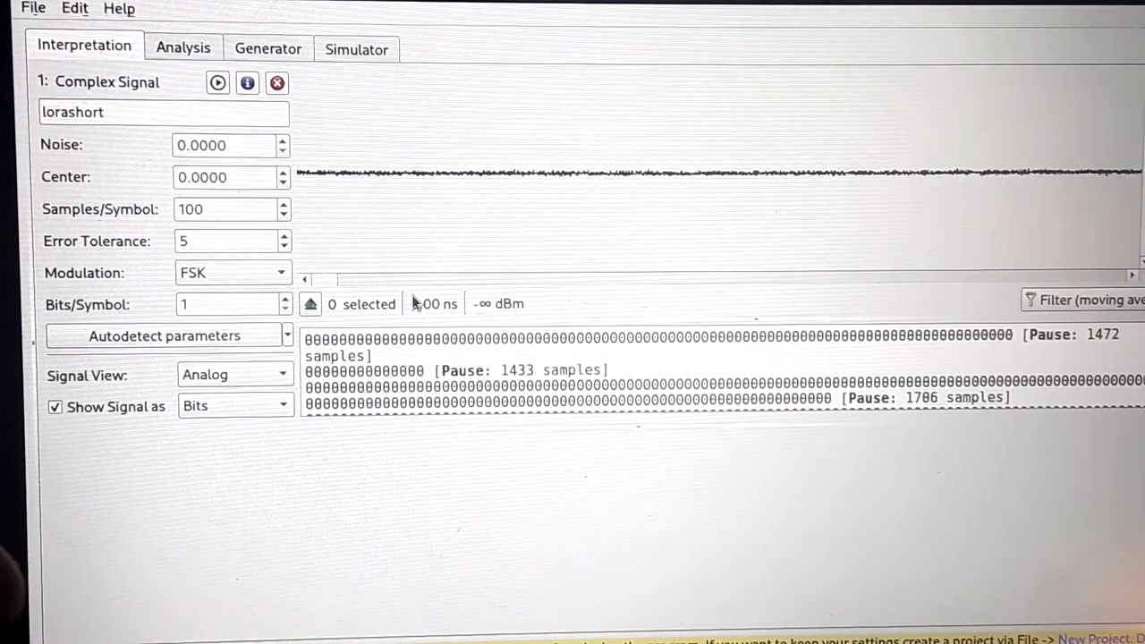
pyautogui.moveTo(89, 376)
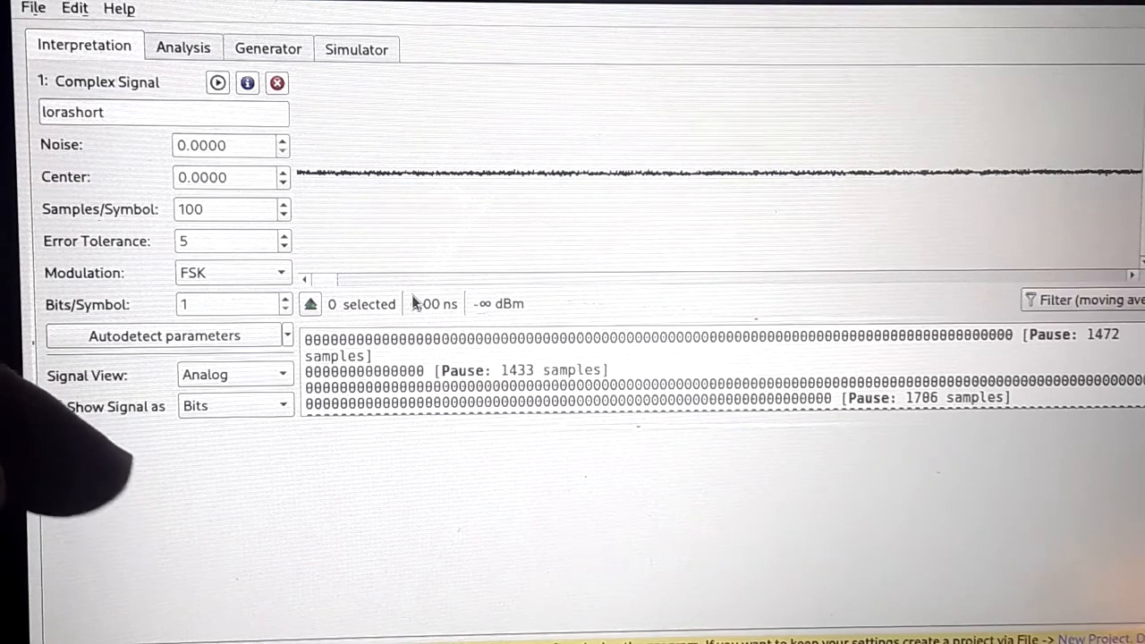
pyautogui.click(54, 406)
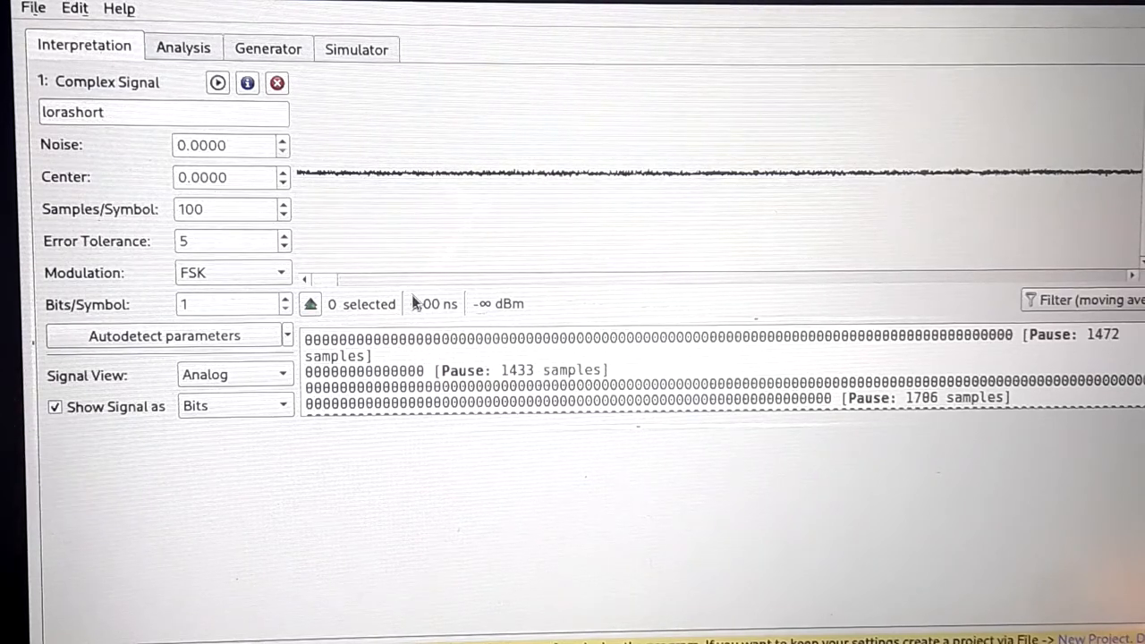